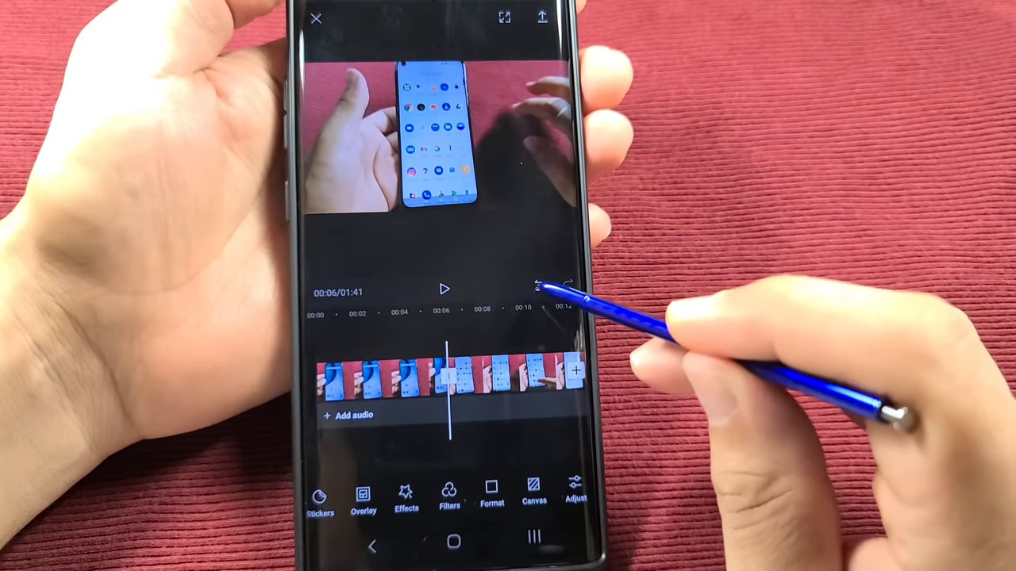
Step: Undo the delete and then the split, restoring one continuous 1:49 clip
left_click(538, 287)
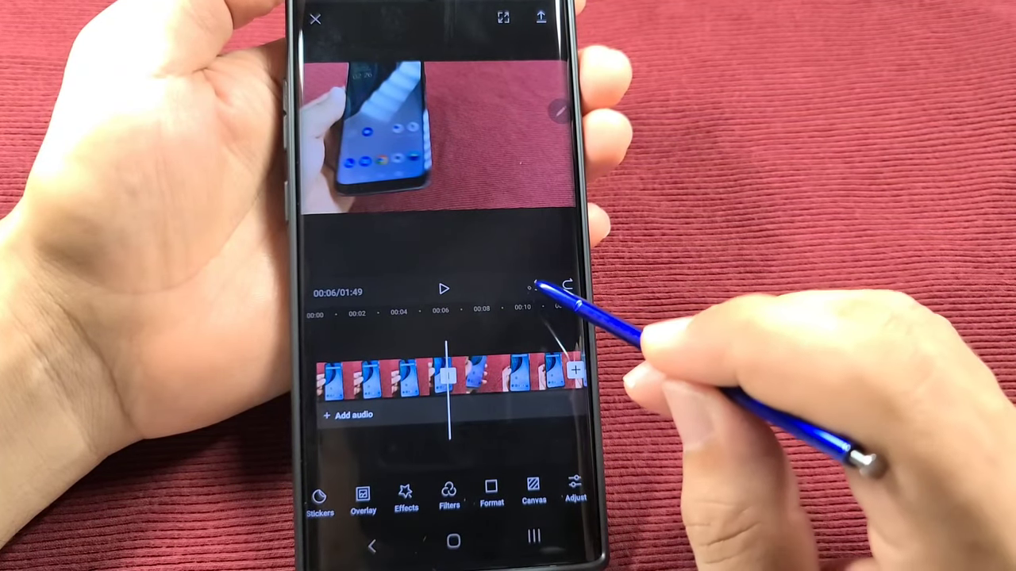
left_click(539, 287)
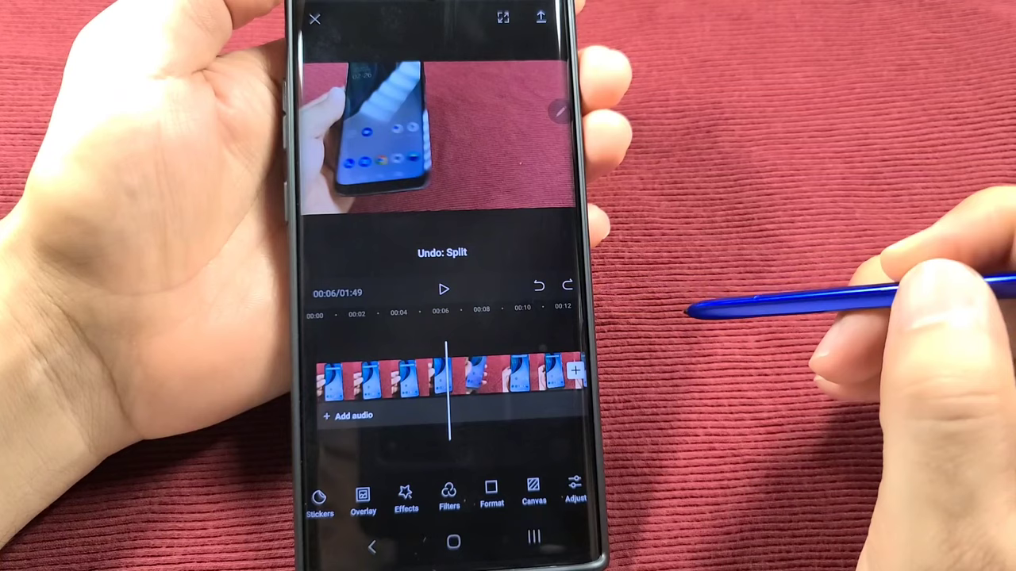